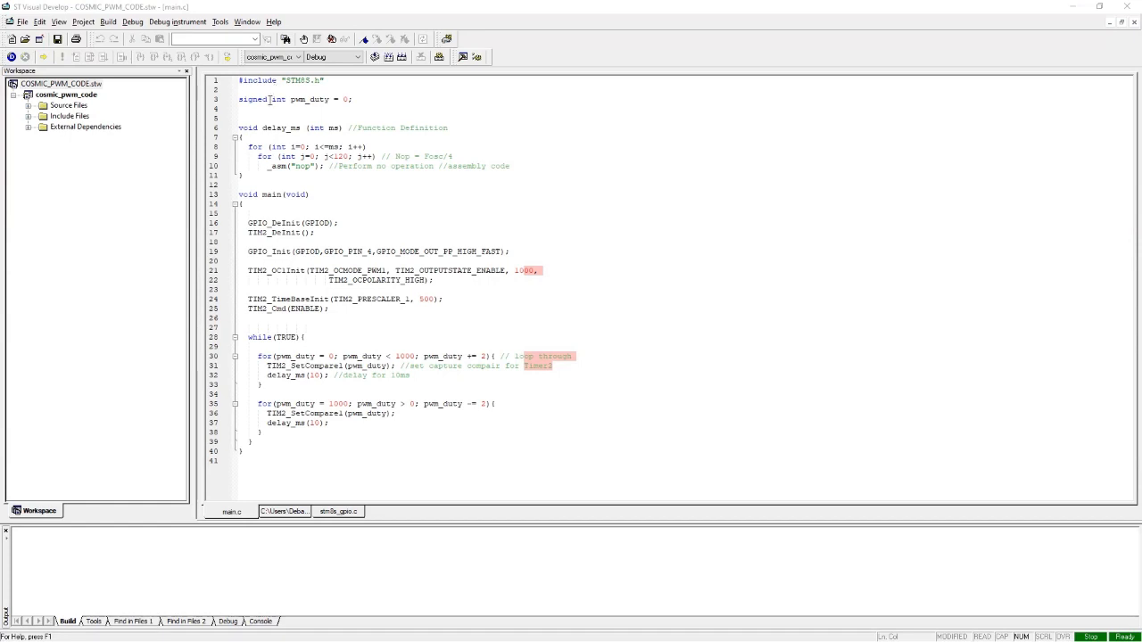
# Tidy the code in main.c and reposition the insertion point
pyautogui.press('Delete')
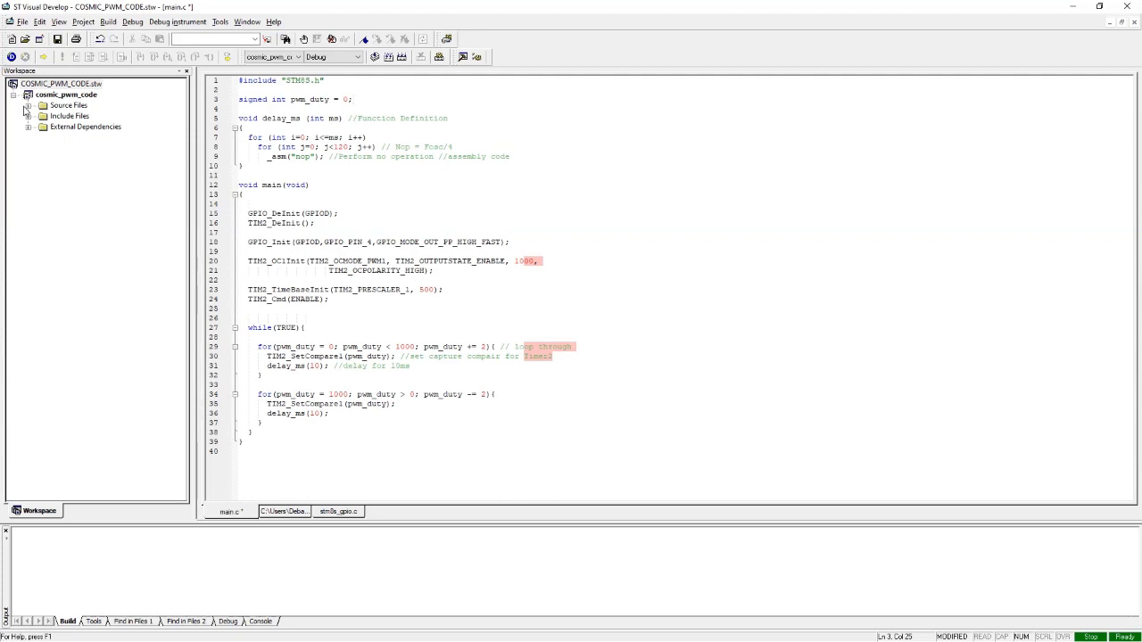
pyautogui.click(241, 109)
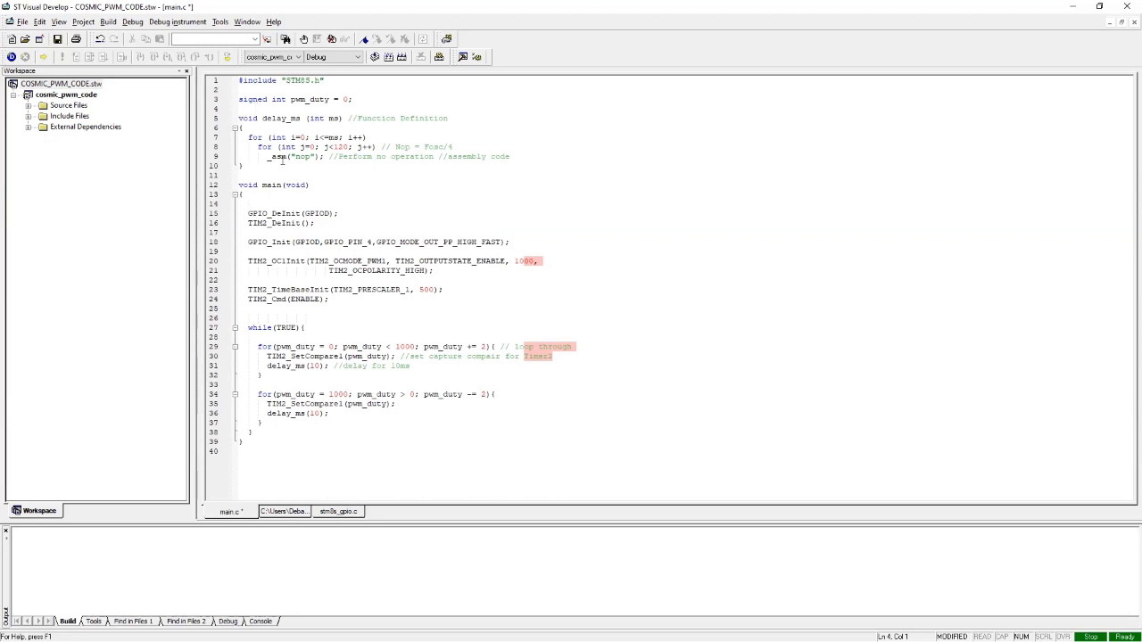
pyautogui.click(264, 177)
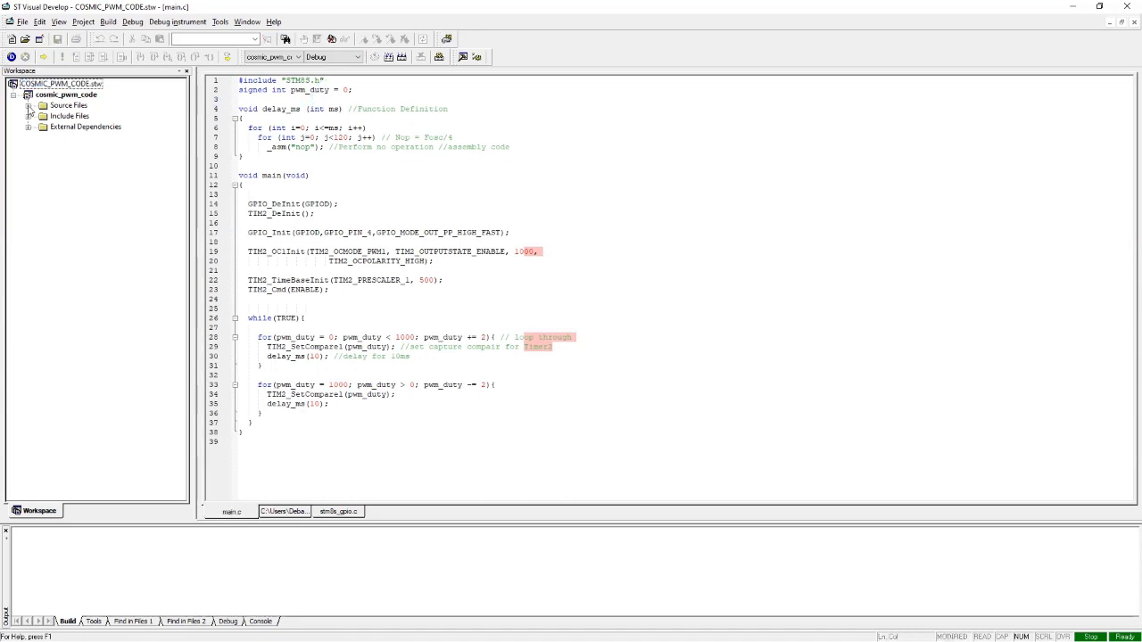
# Expand the Source Files and Include Files folders, selecting stm8s_gpio.h and stm8s_tim2.h
pyautogui.click(28, 106)
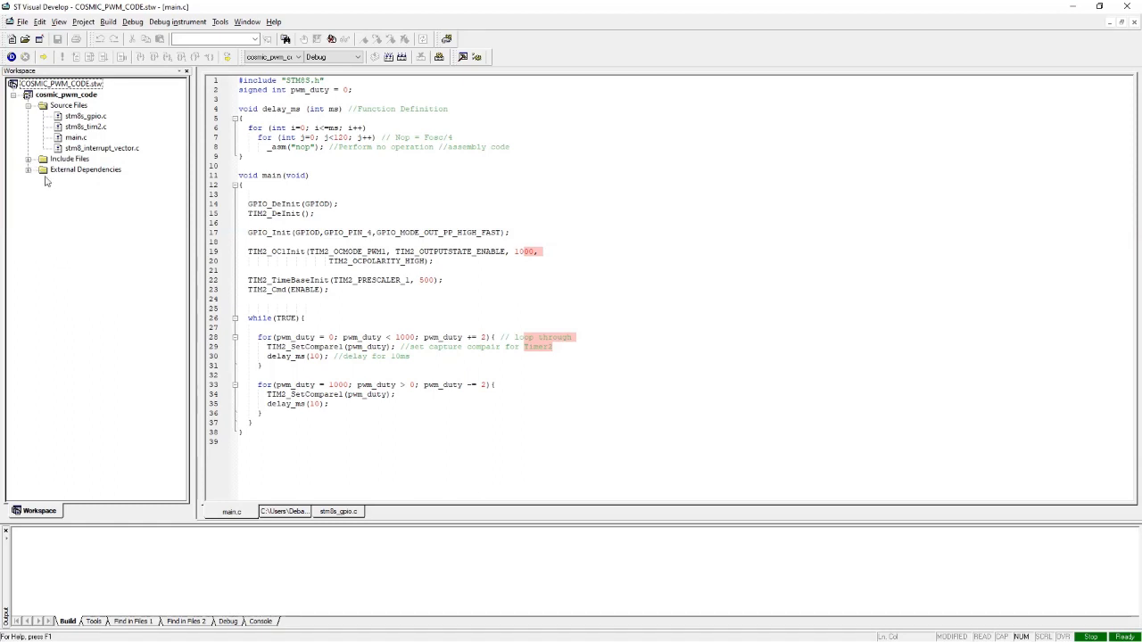
pyautogui.click(28, 157)
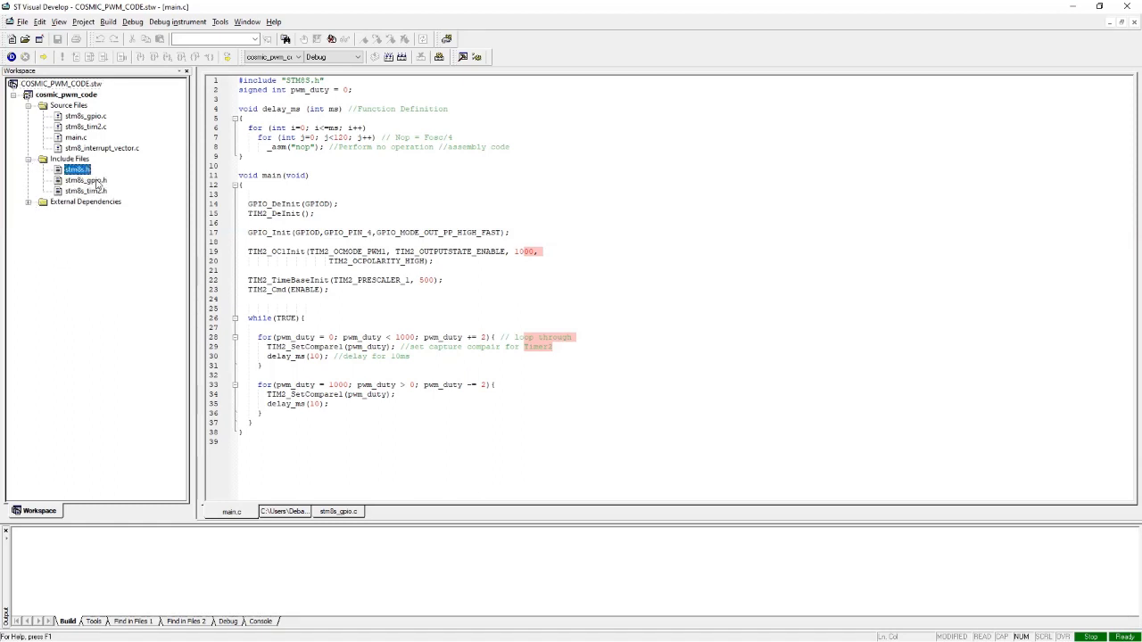
pyautogui.click(85, 178)
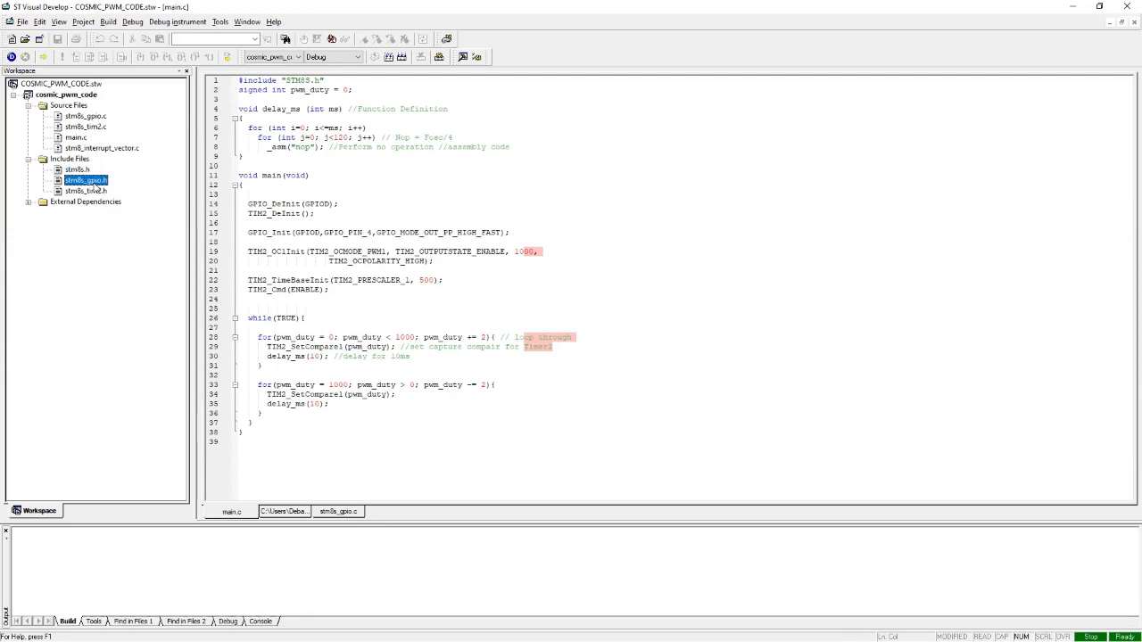
pyautogui.click(85, 191)
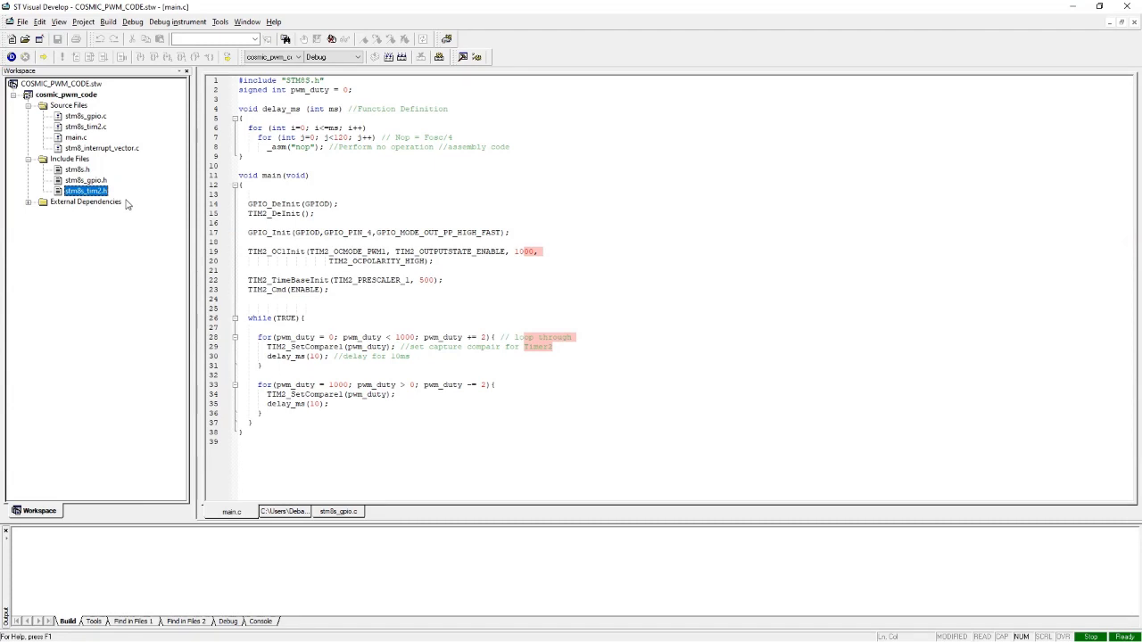
pyautogui.moveTo(82, 140)
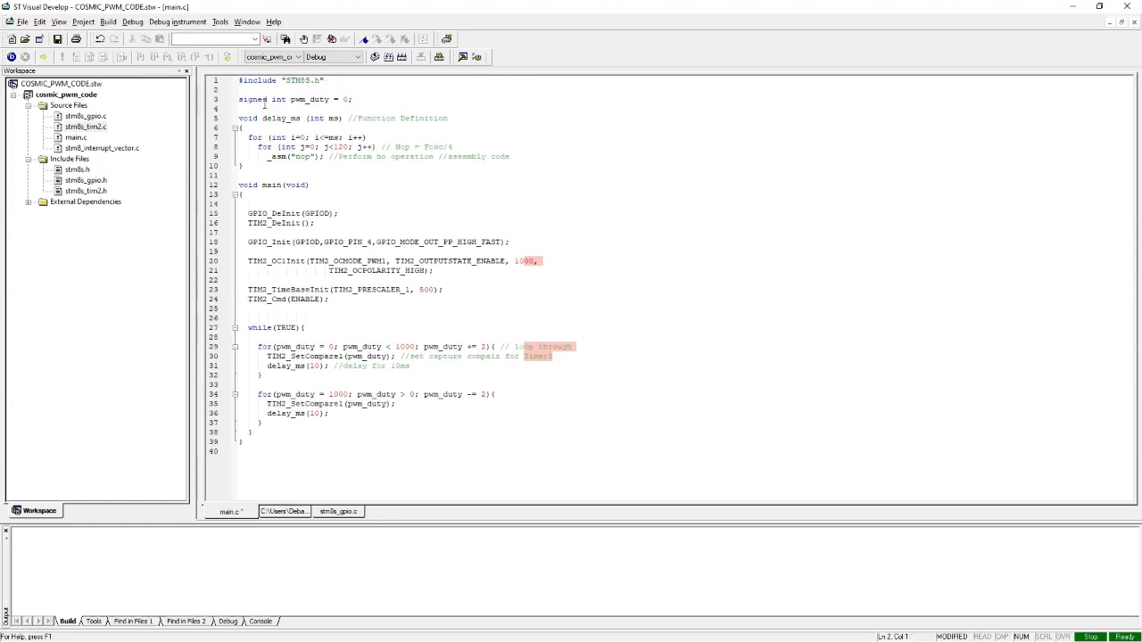
pyautogui.click(284, 100)
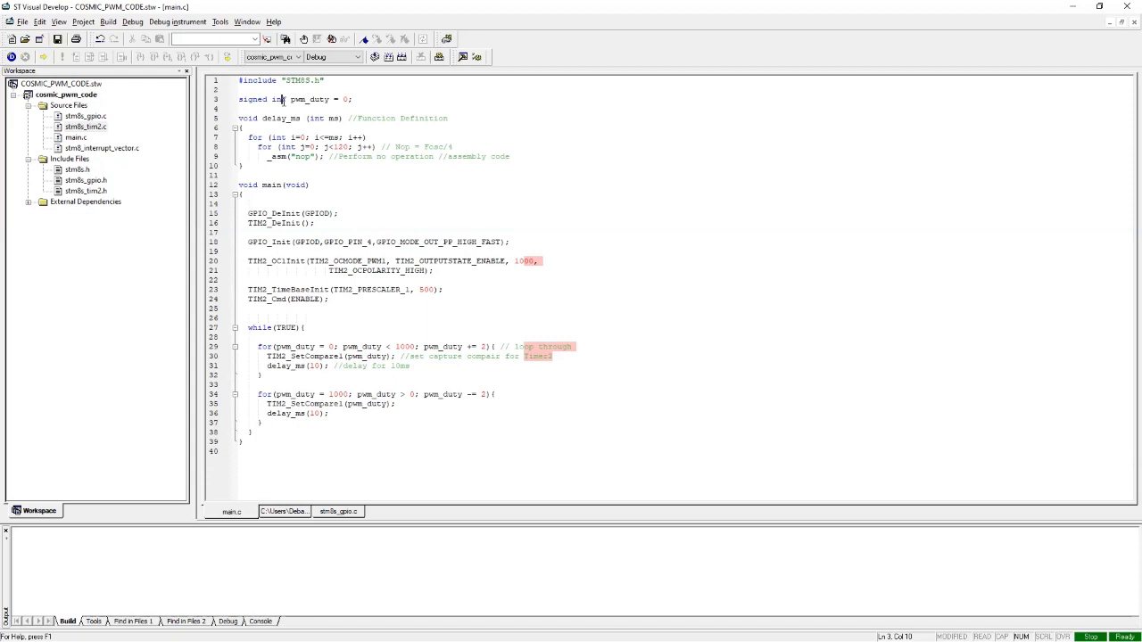
pyautogui.doubleClick(310, 99)
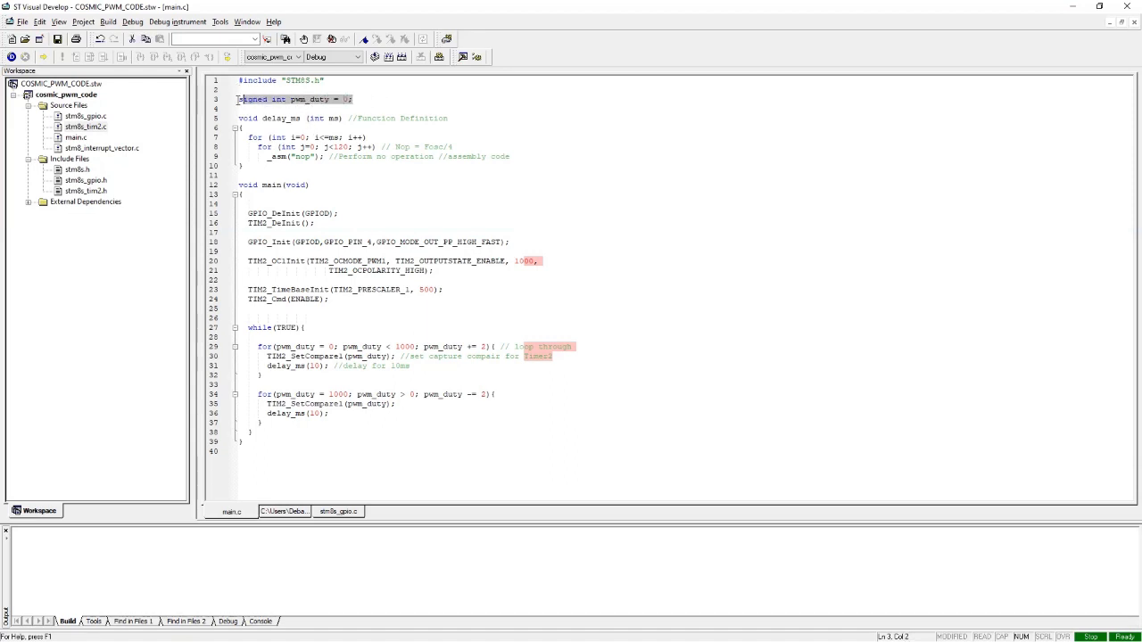
pyautogui.click(356, 100)
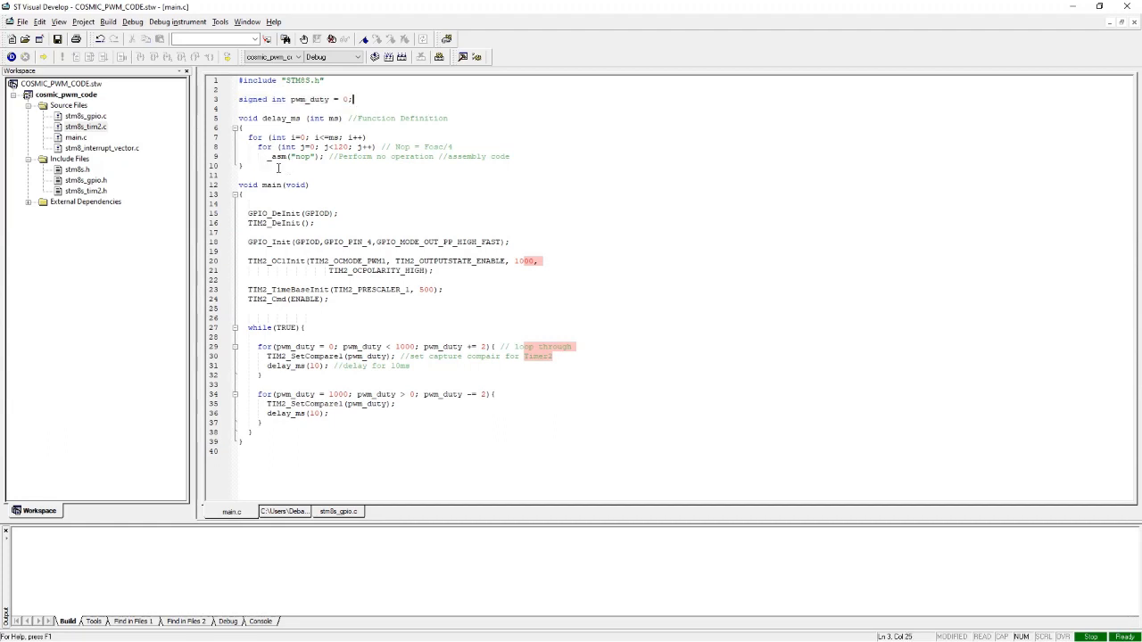
pyautogui.click(239, 174)
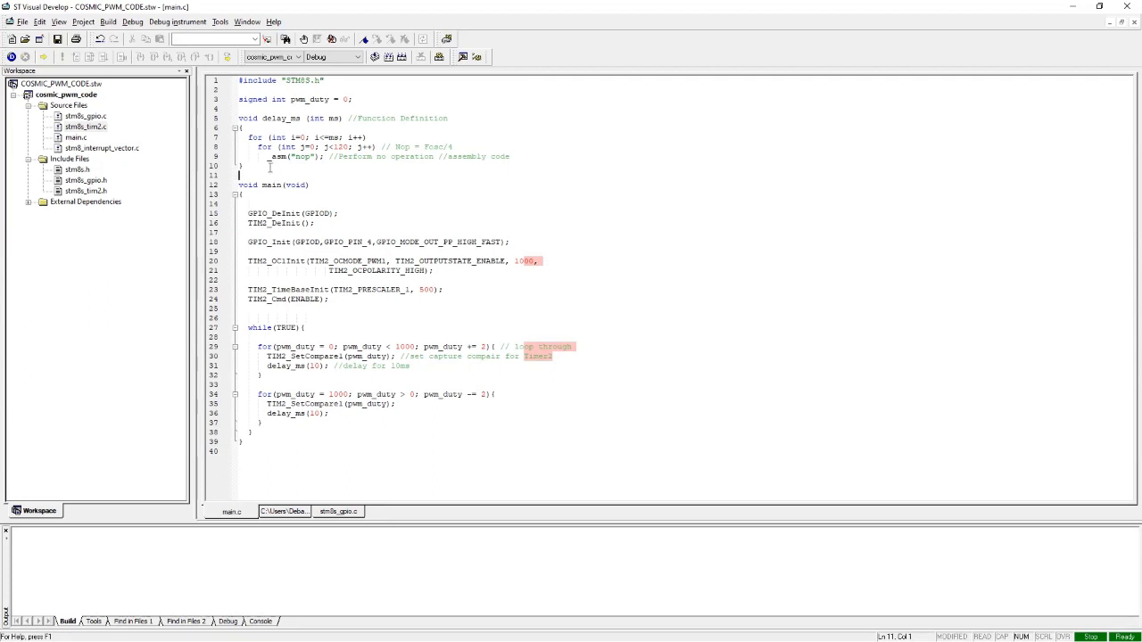
pyautogui.click(259, 135)
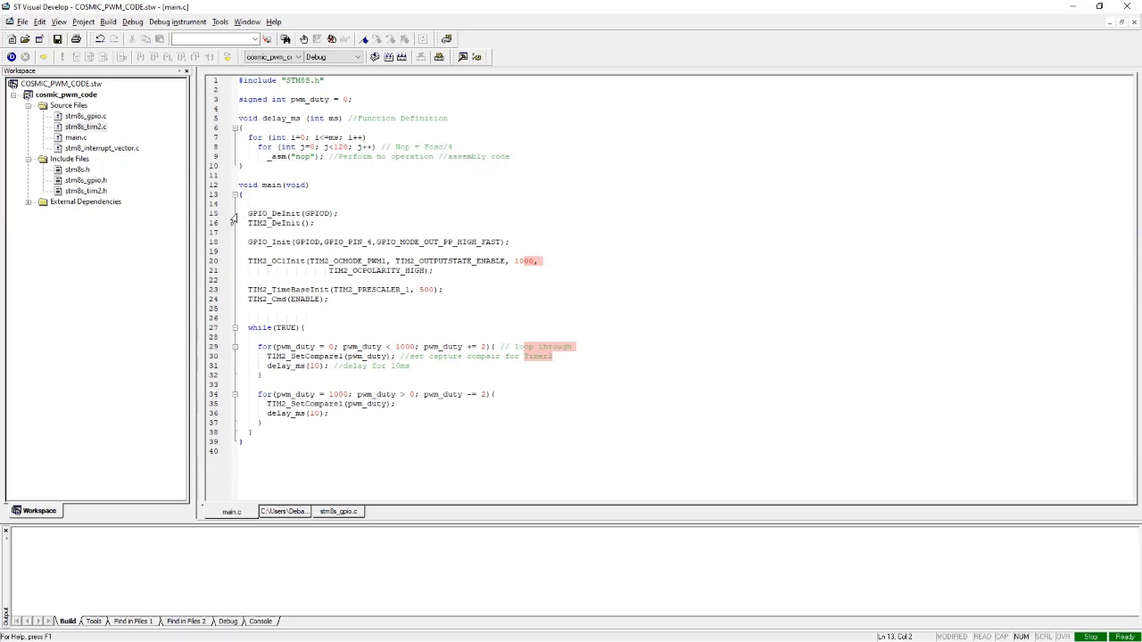
pyautogui.moveTo(247, 214); pyautogui.dragTo(316, 223)
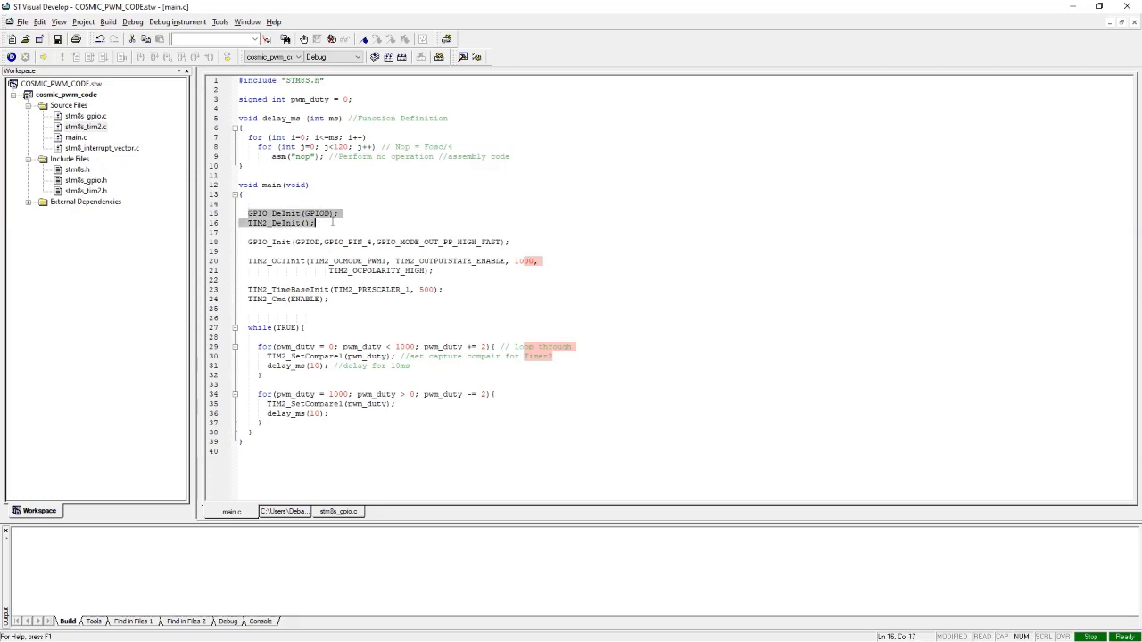
pyautogui.click(321, 223)
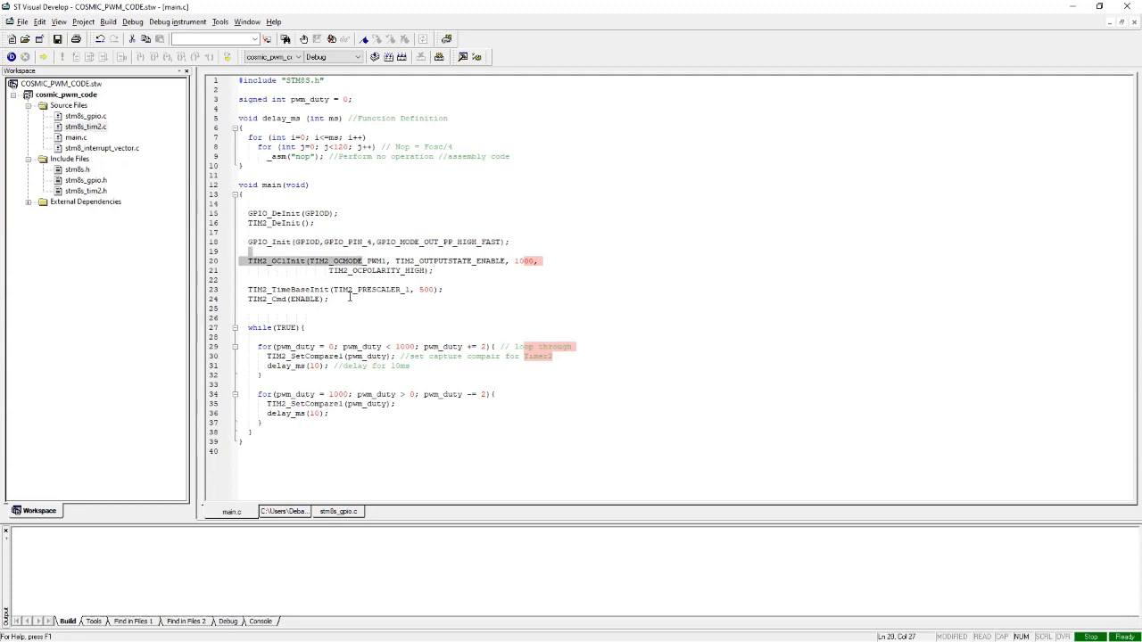
pyautogui.click(314, 289)
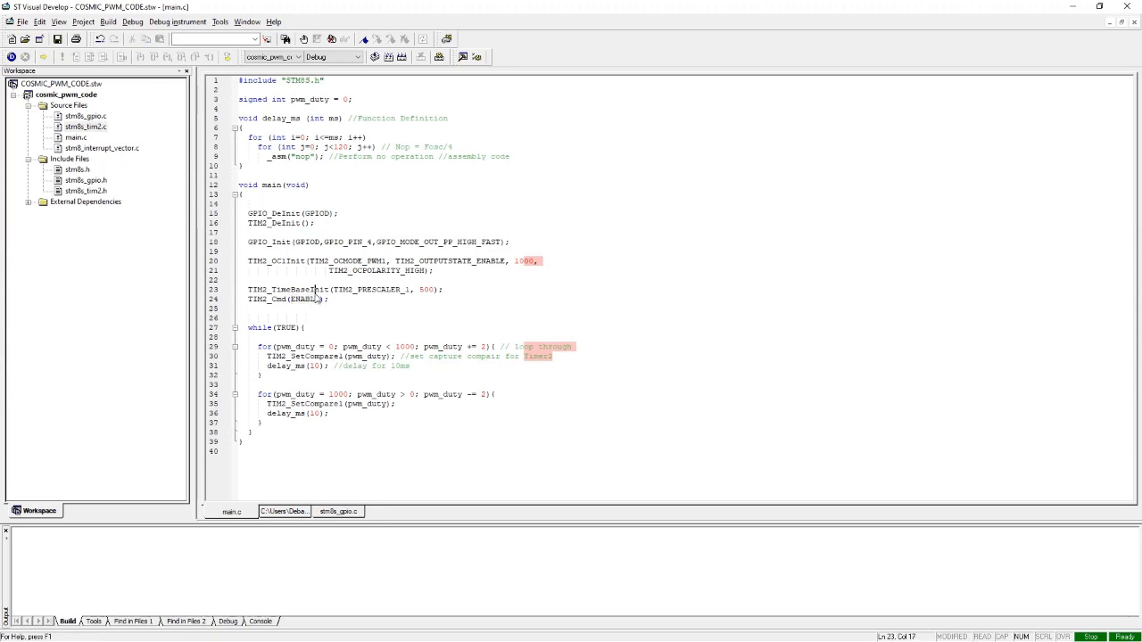
pyautogui.doubleClick(372, 289)
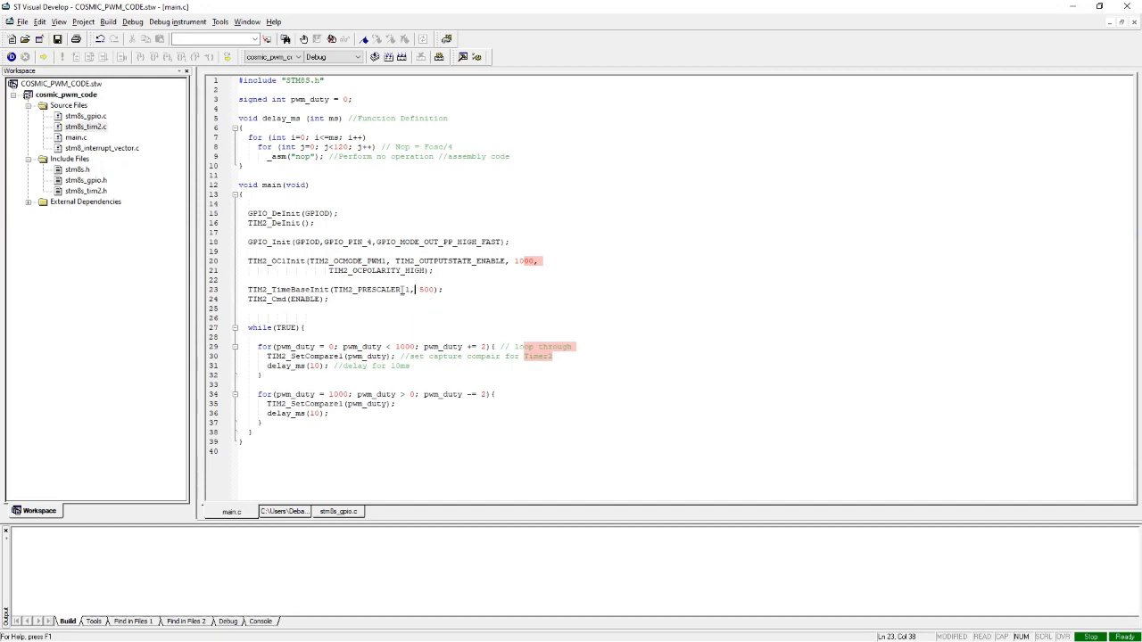
pyautogui.doubleClick(368, 289)
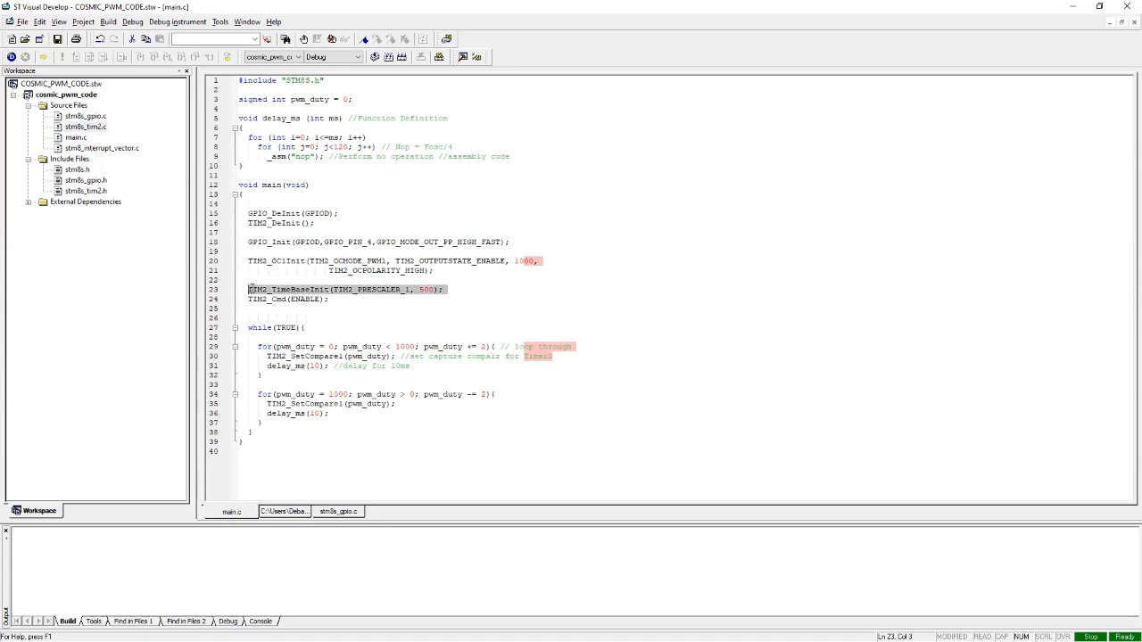
pyautogui.click(289, 300)
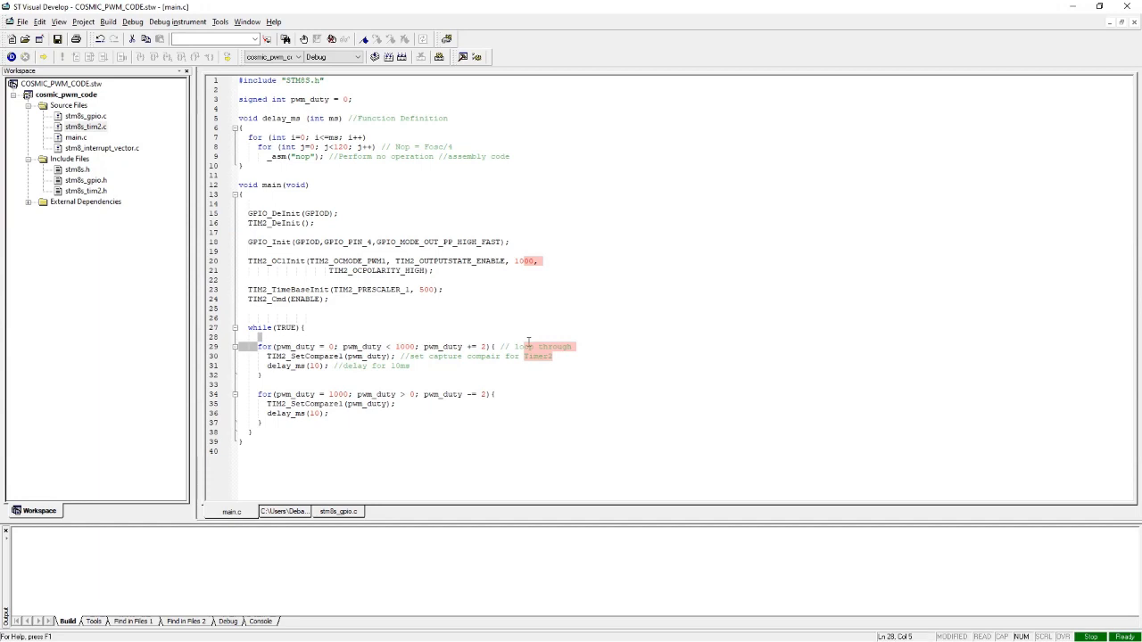
pyautogui.click(261, 394)
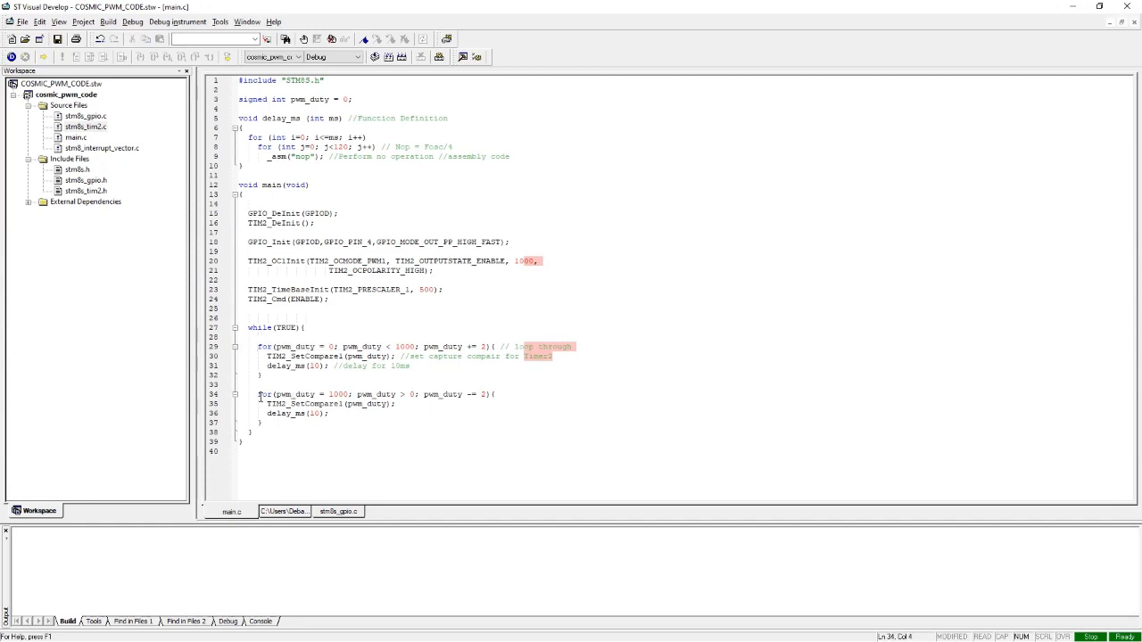
pyautogui.click(407, 357)
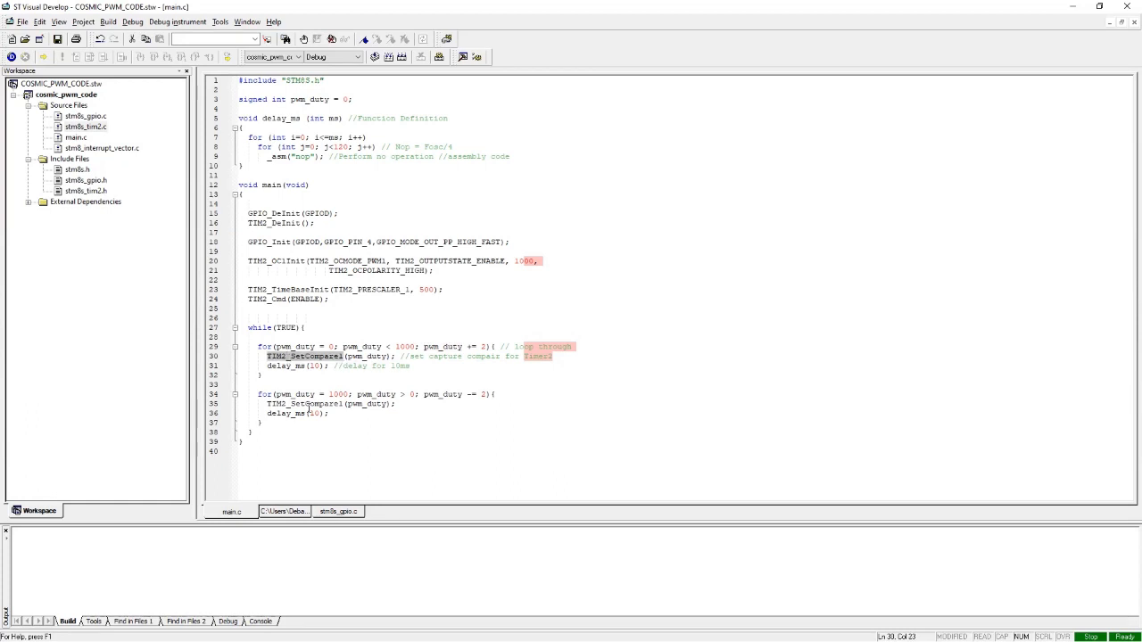
pyautogui.moveTo(312, 403)
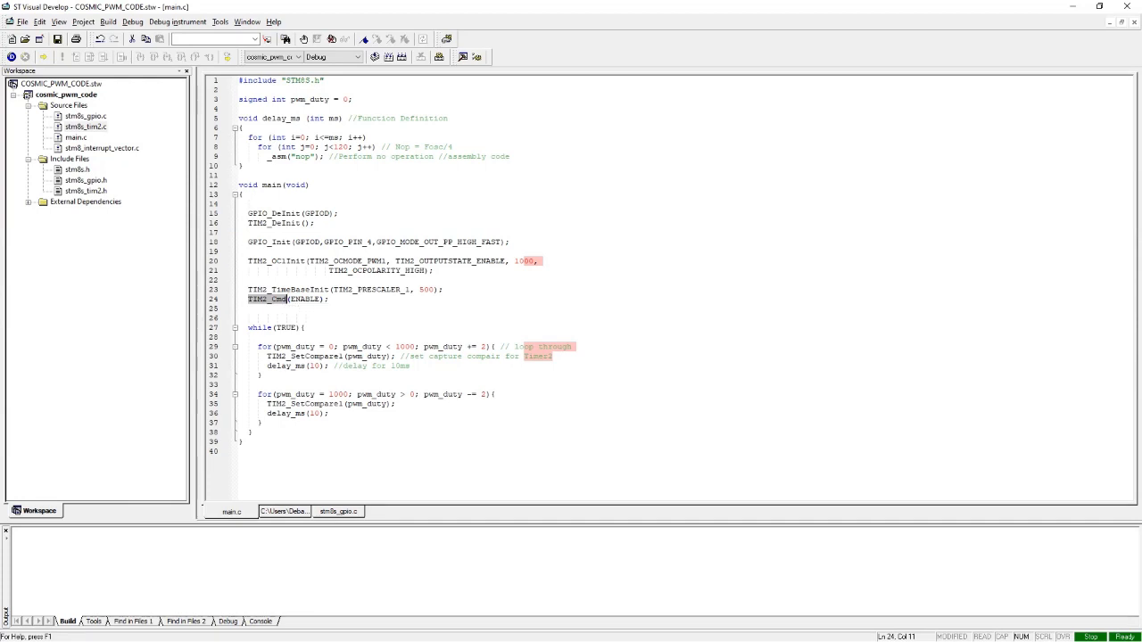
pyautogui.click(268, 357)
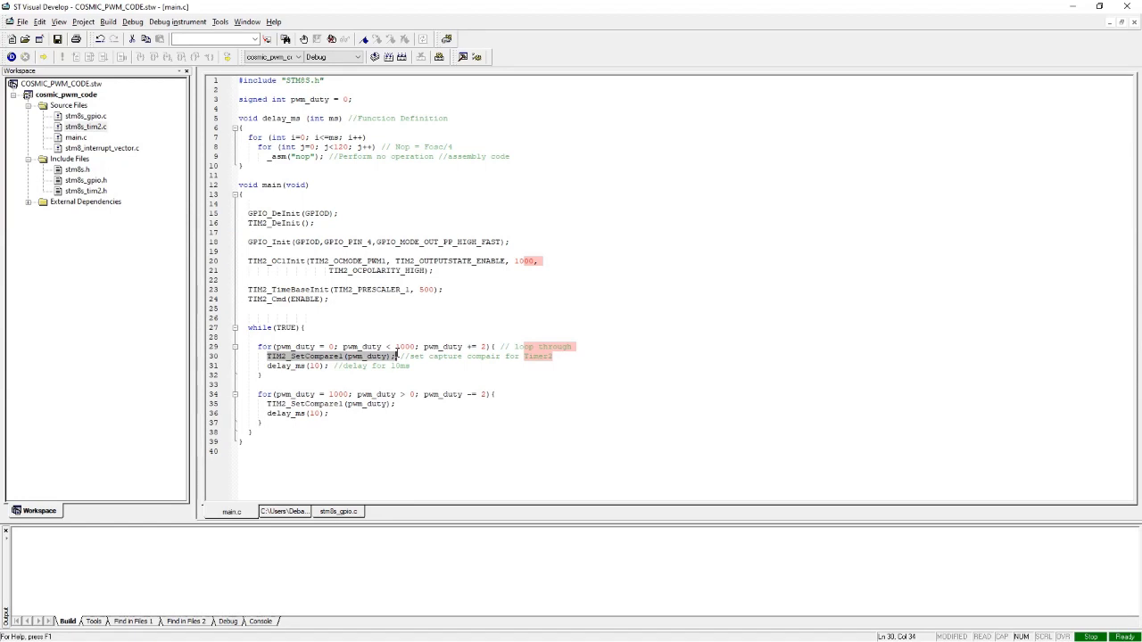
pyautogui.click(268, 366)
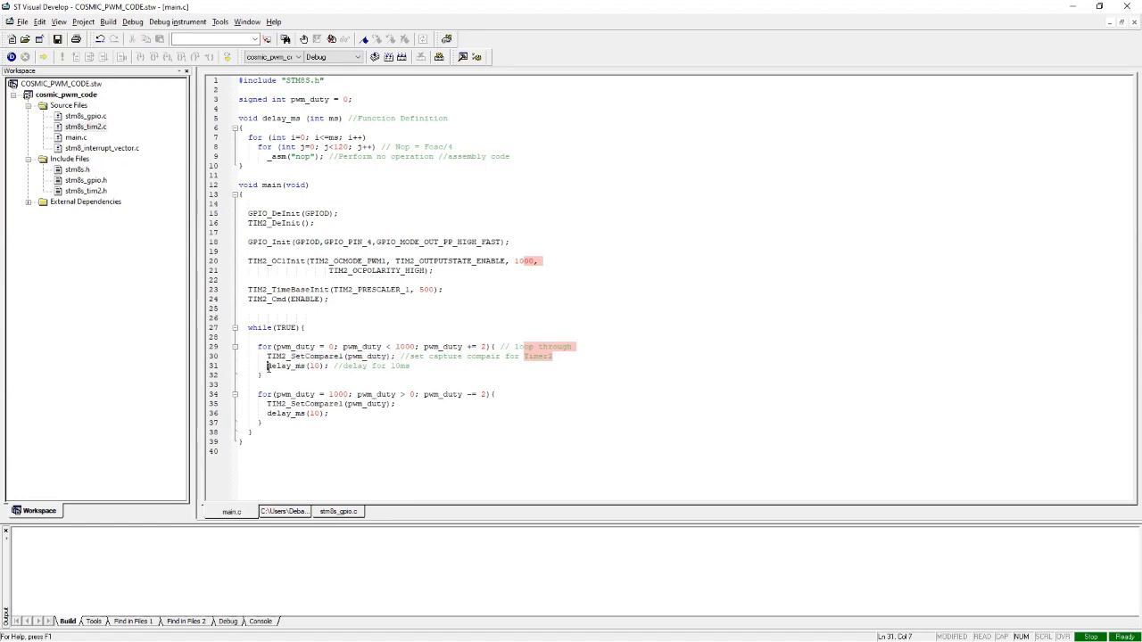
pyautogui.click(407, 382)
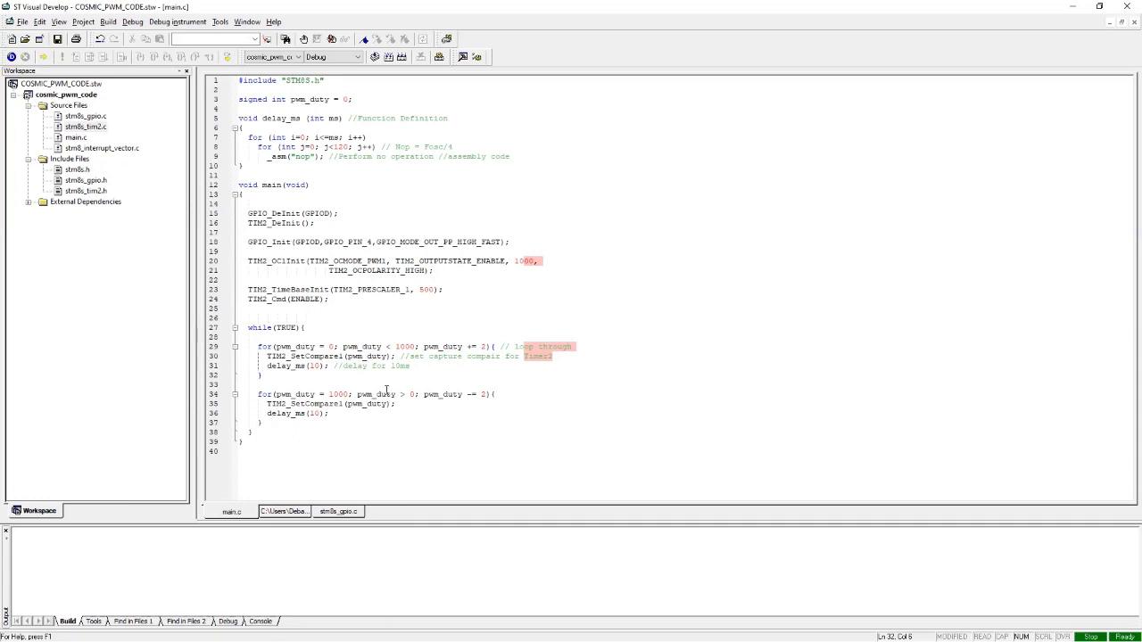
pyautogui.click(264, 375)
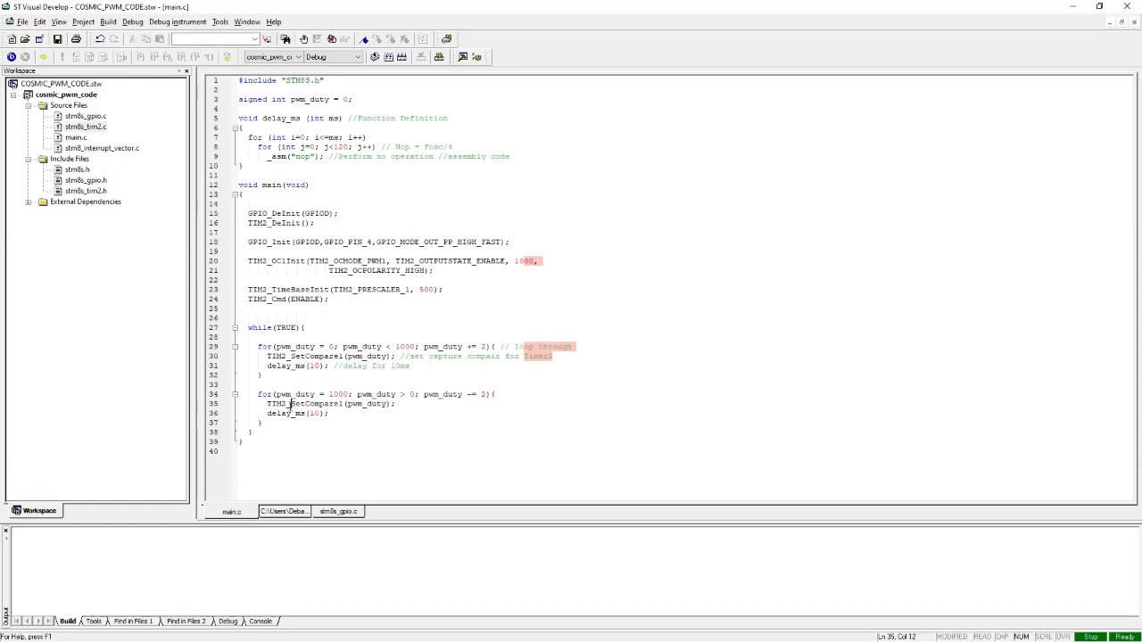
pyautogui.doubleClick(368, 403)
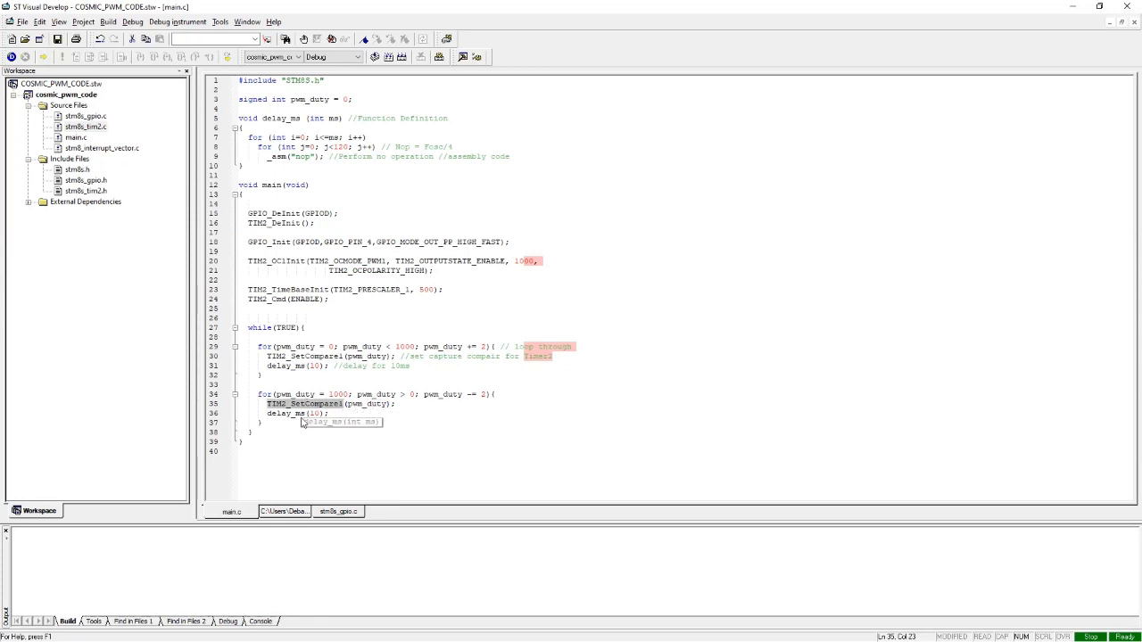
pyautogui.click(286, 414)
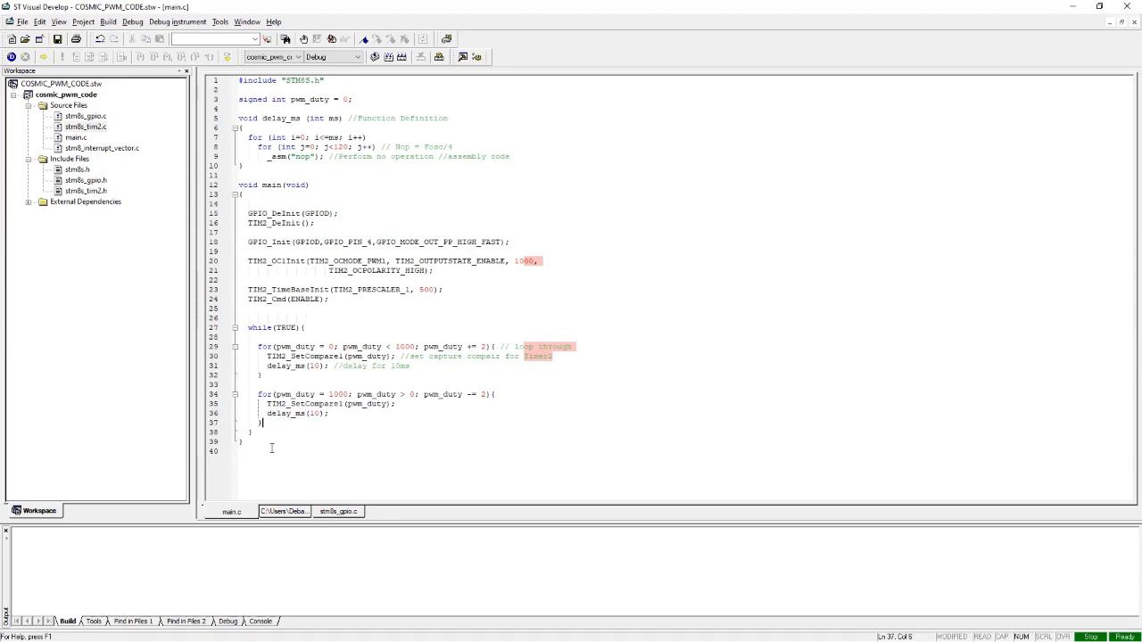
pyautogui.click(271, 184)
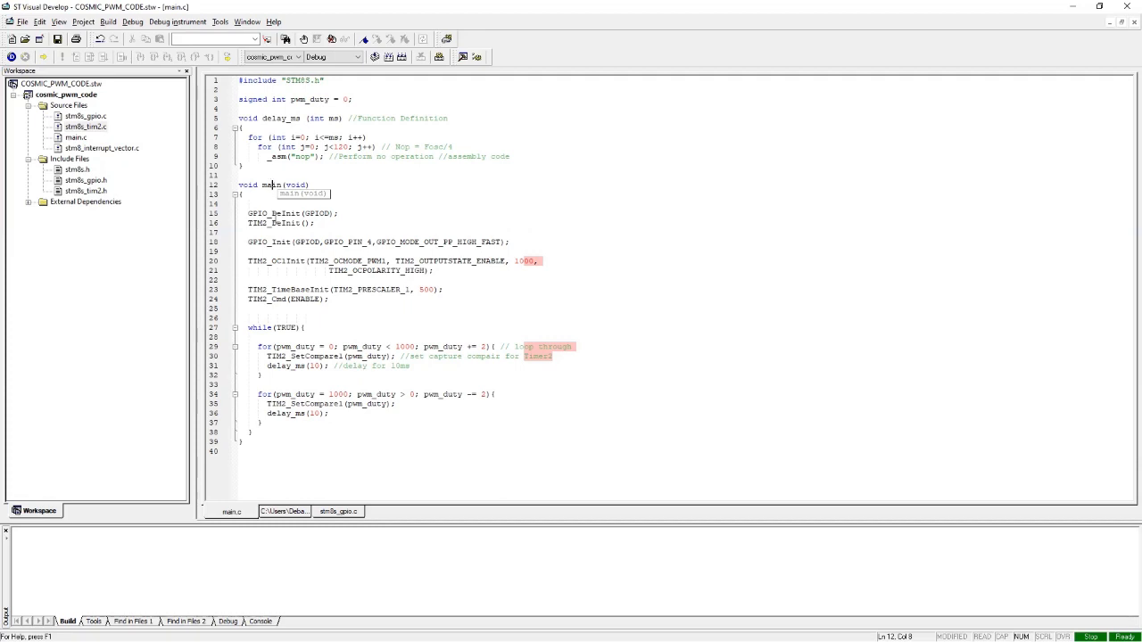
pyautogui.click(243, 166)
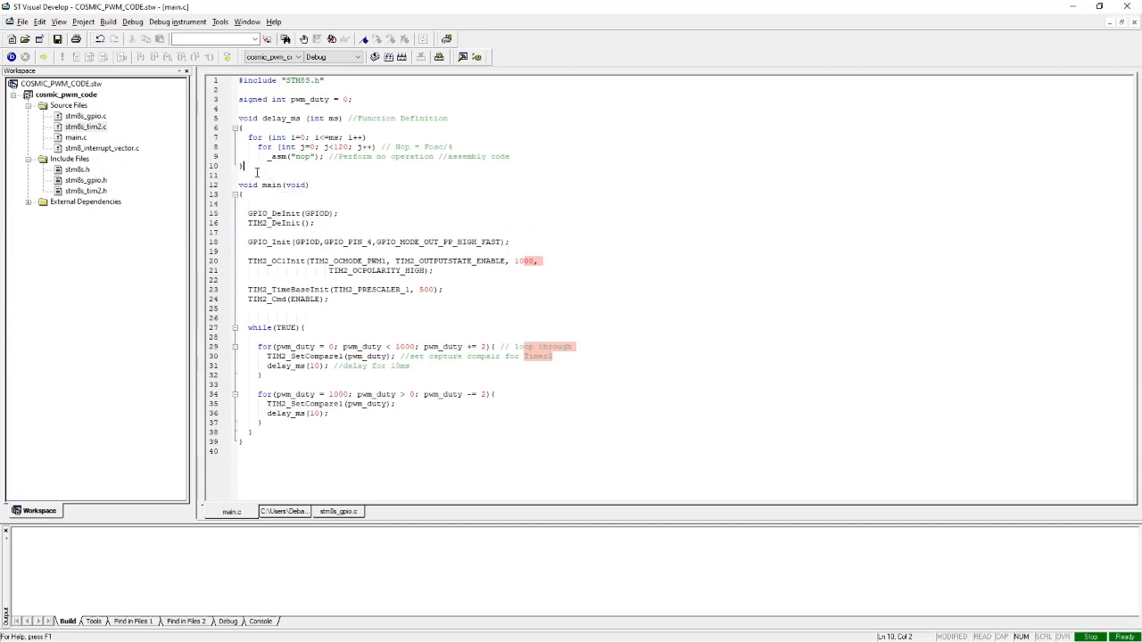
pyautogui.click(310, 451)
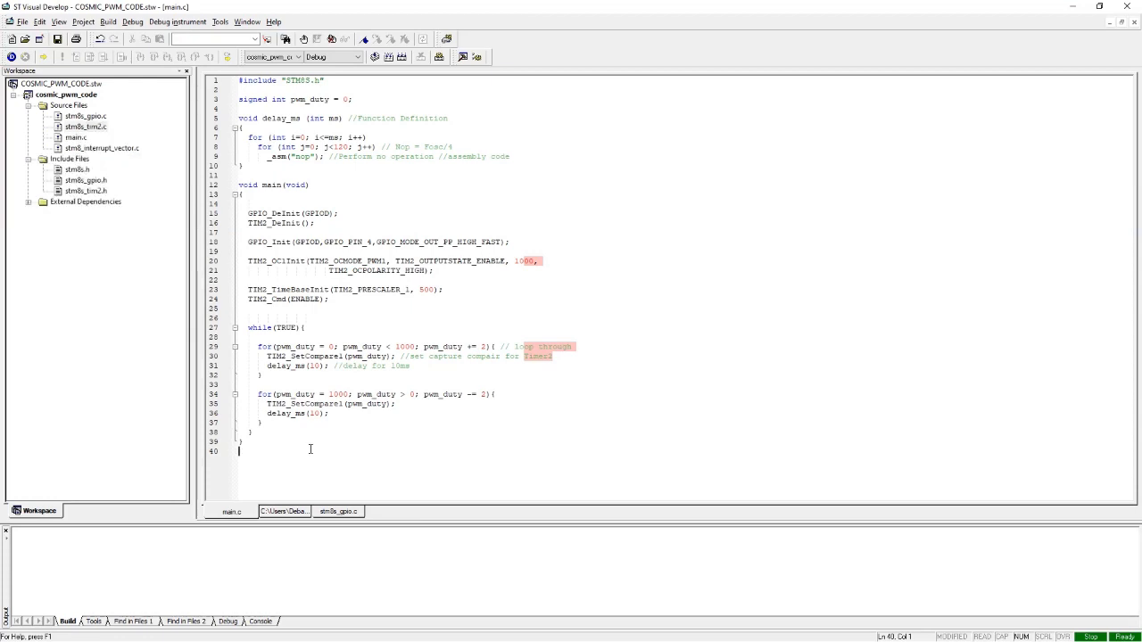
pyautogui.moveTo(337, 436)
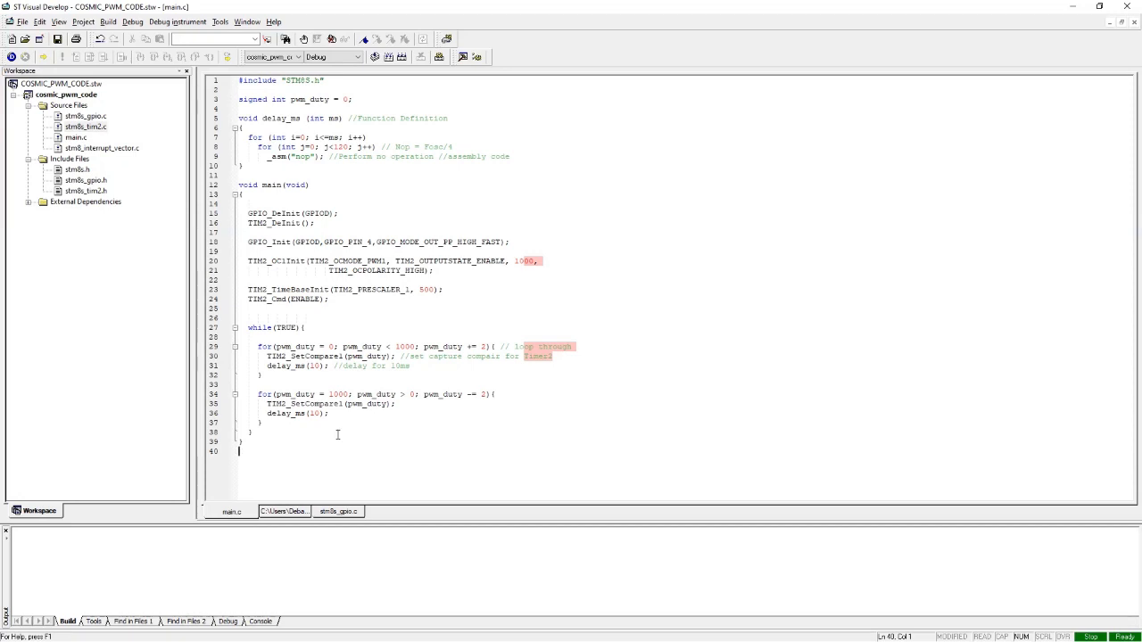